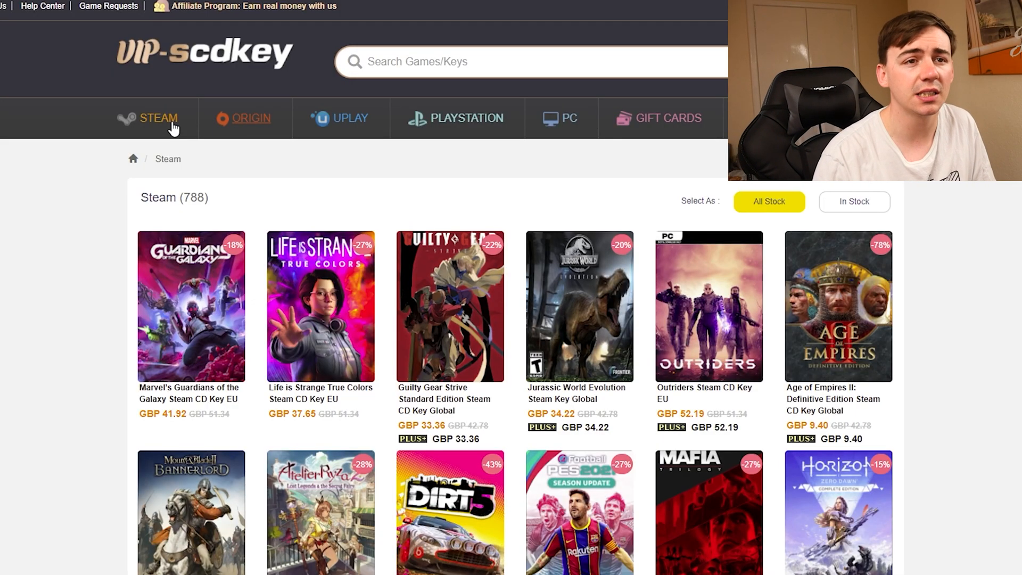
{"action": "mouse_move", "coordinate": [672, 126]}
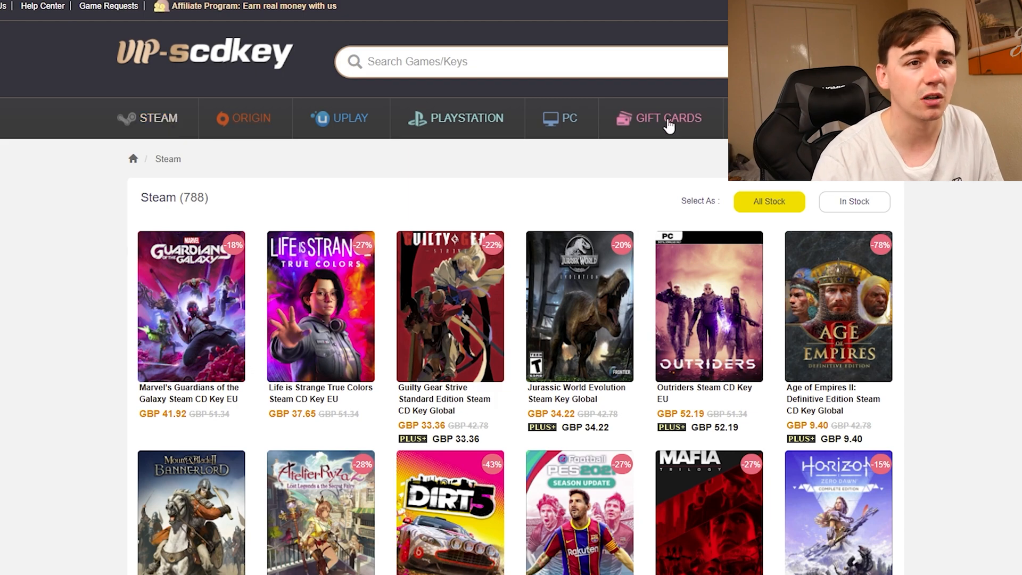
Step: Show the Gift Cards category listing the 19 discounted Steam, iTunes and PlayStation Network cards
{"action": "left_click", "coordinate": [664, 117]}
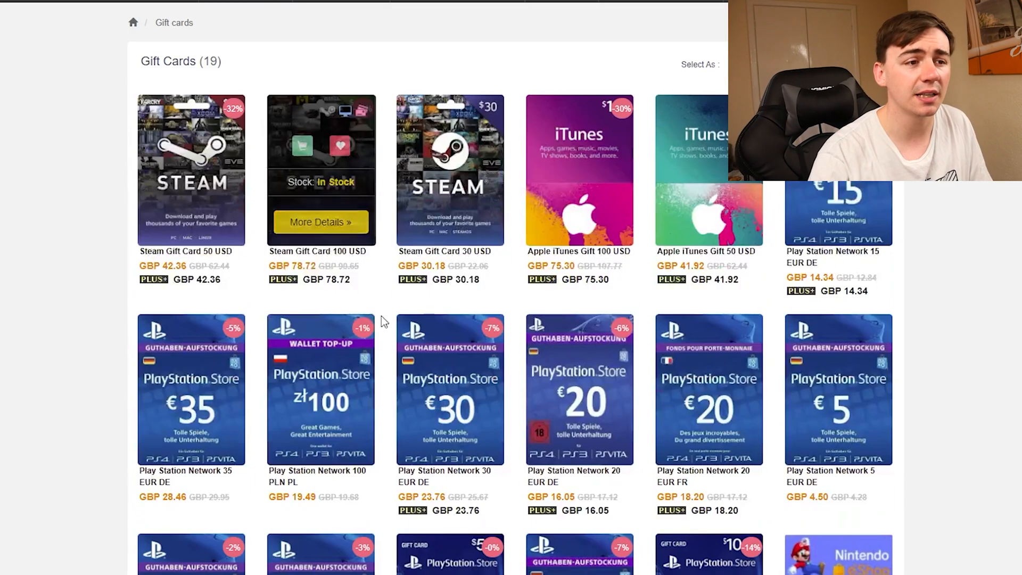